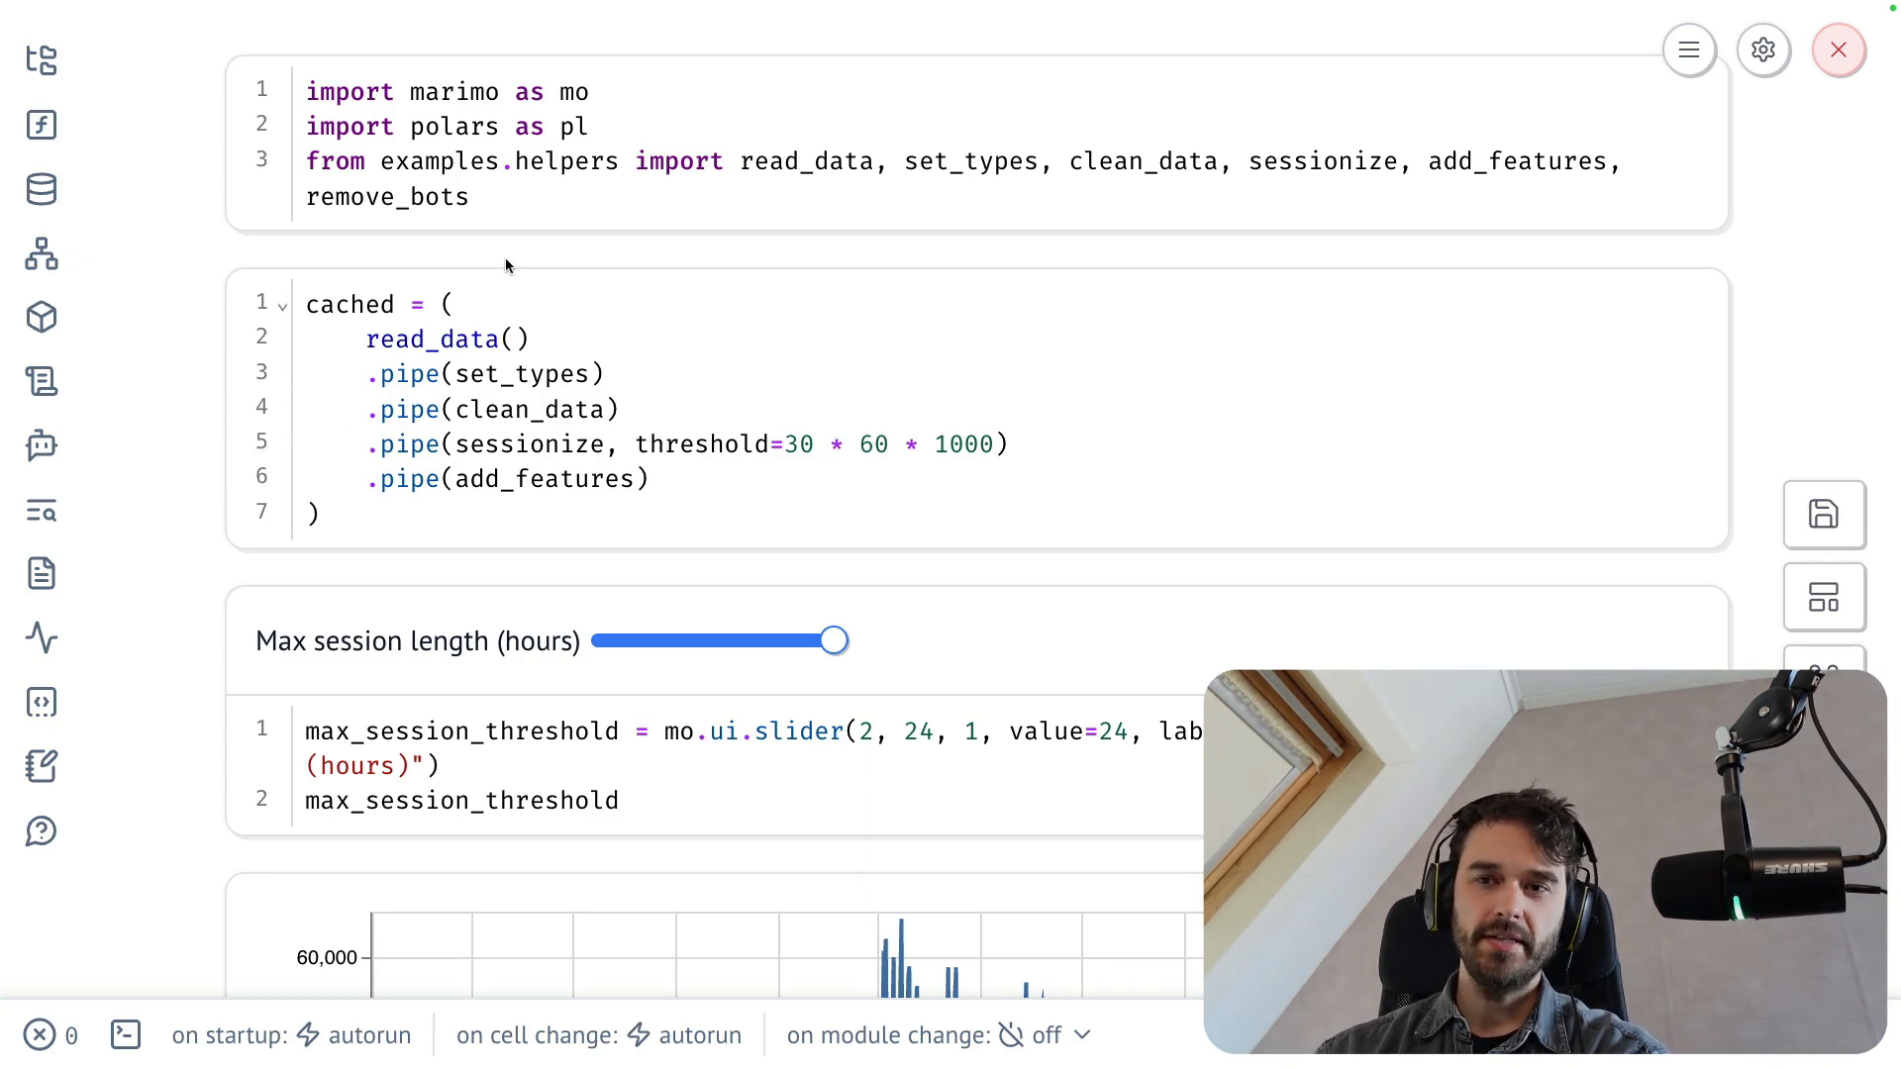
mouse_move(443, 204)
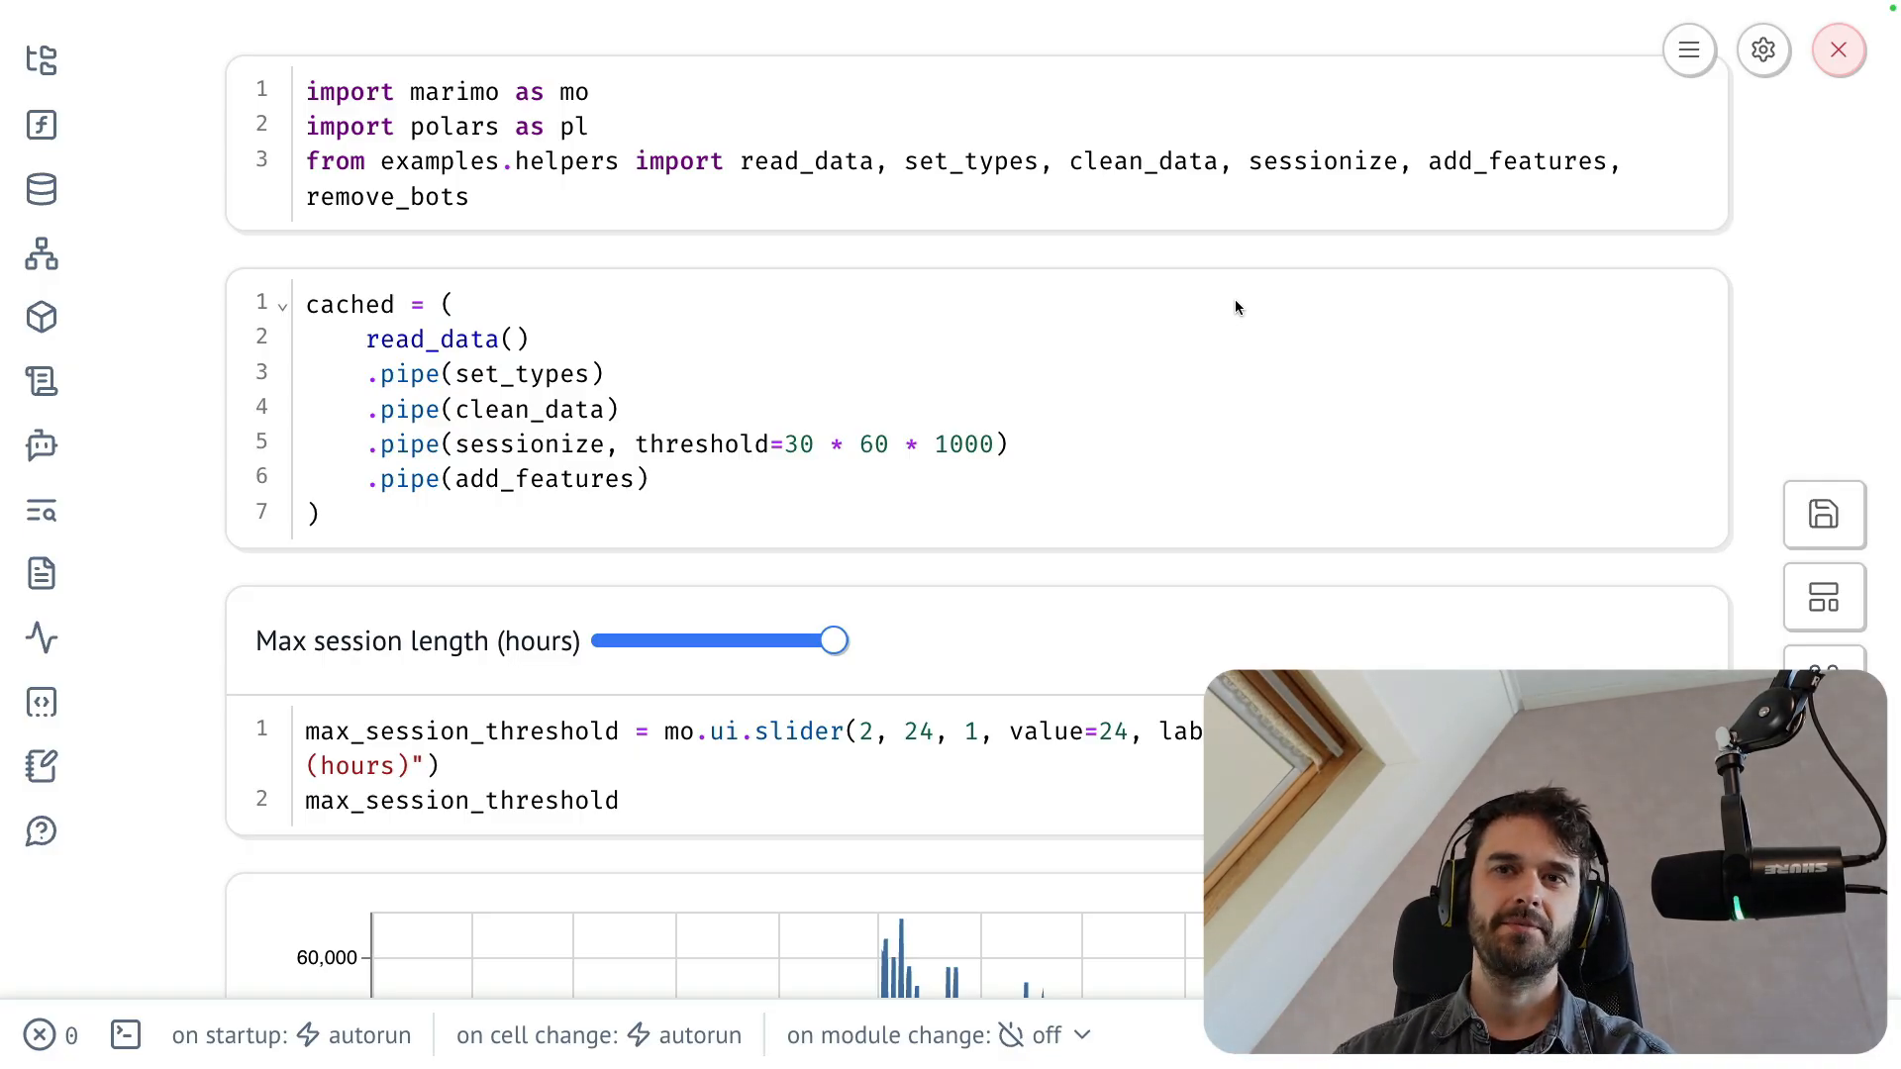
mouse_move(709, 376)
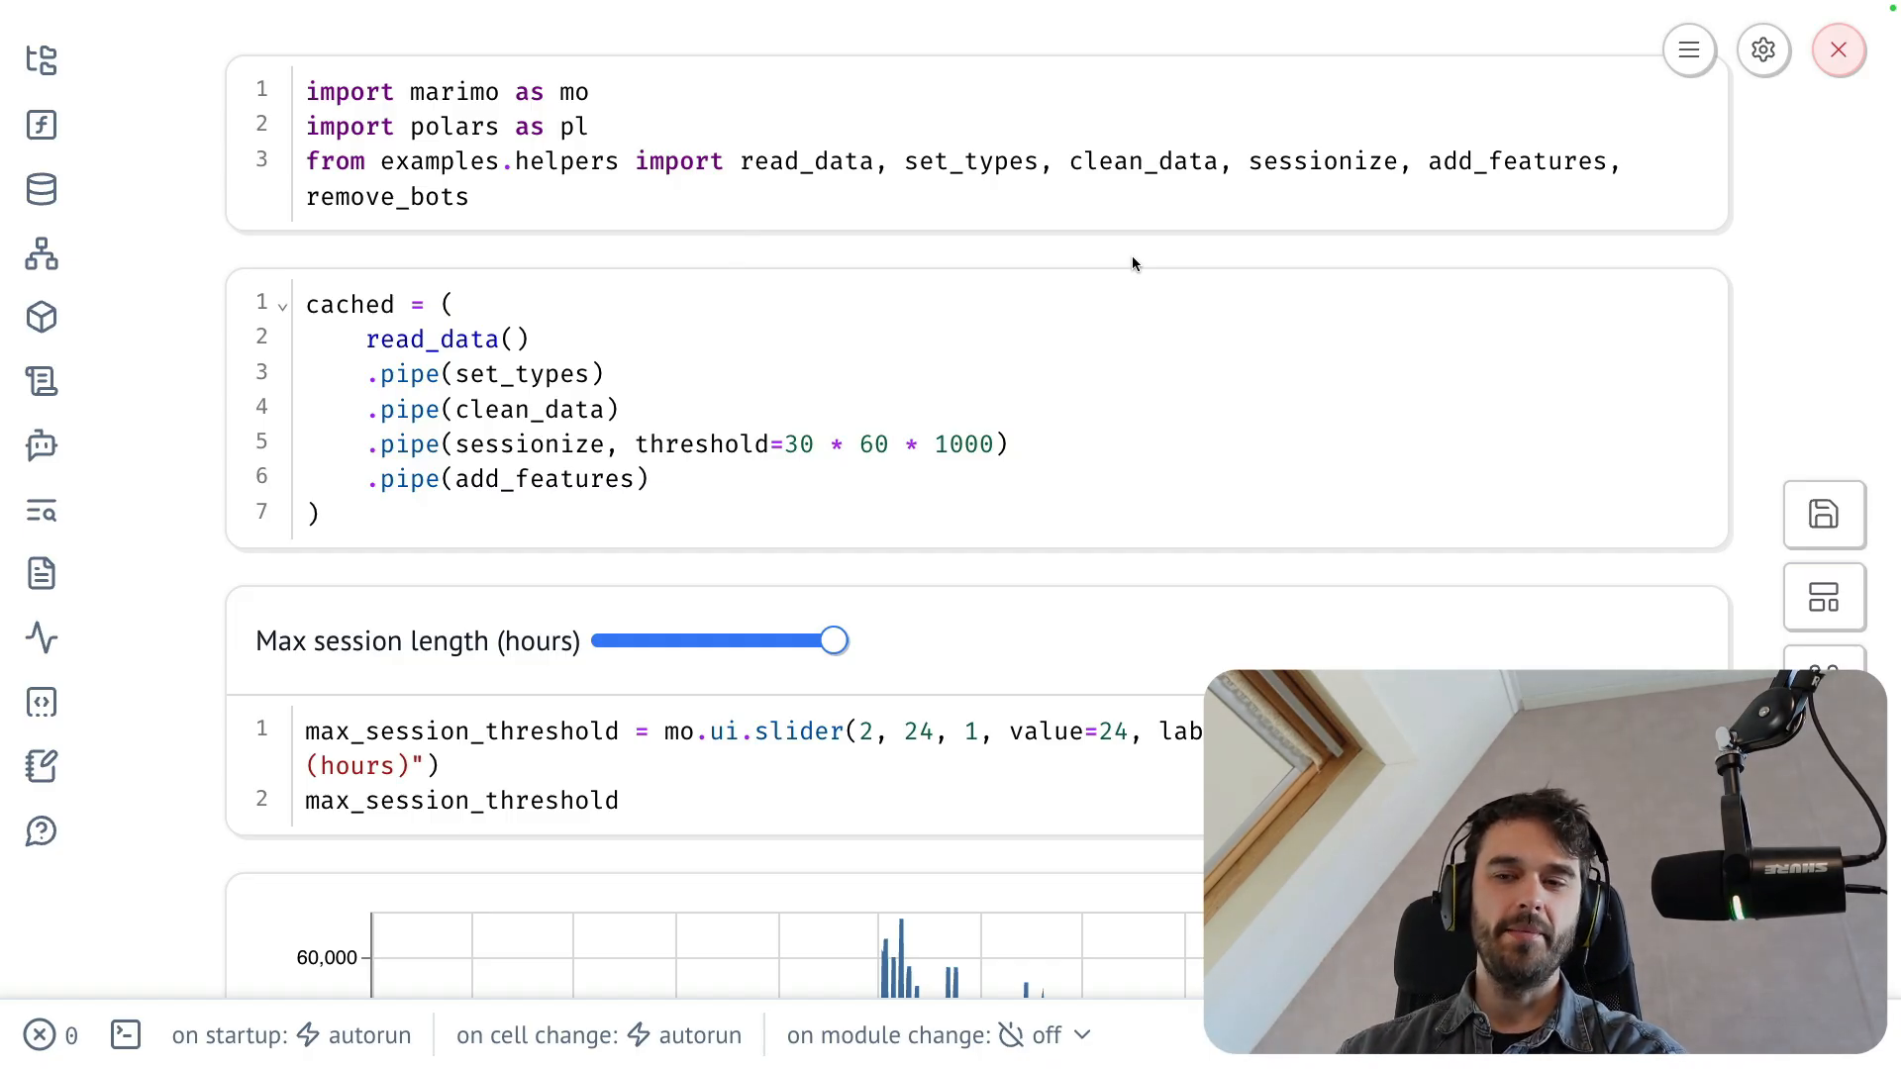
mouse_move(657, 192)
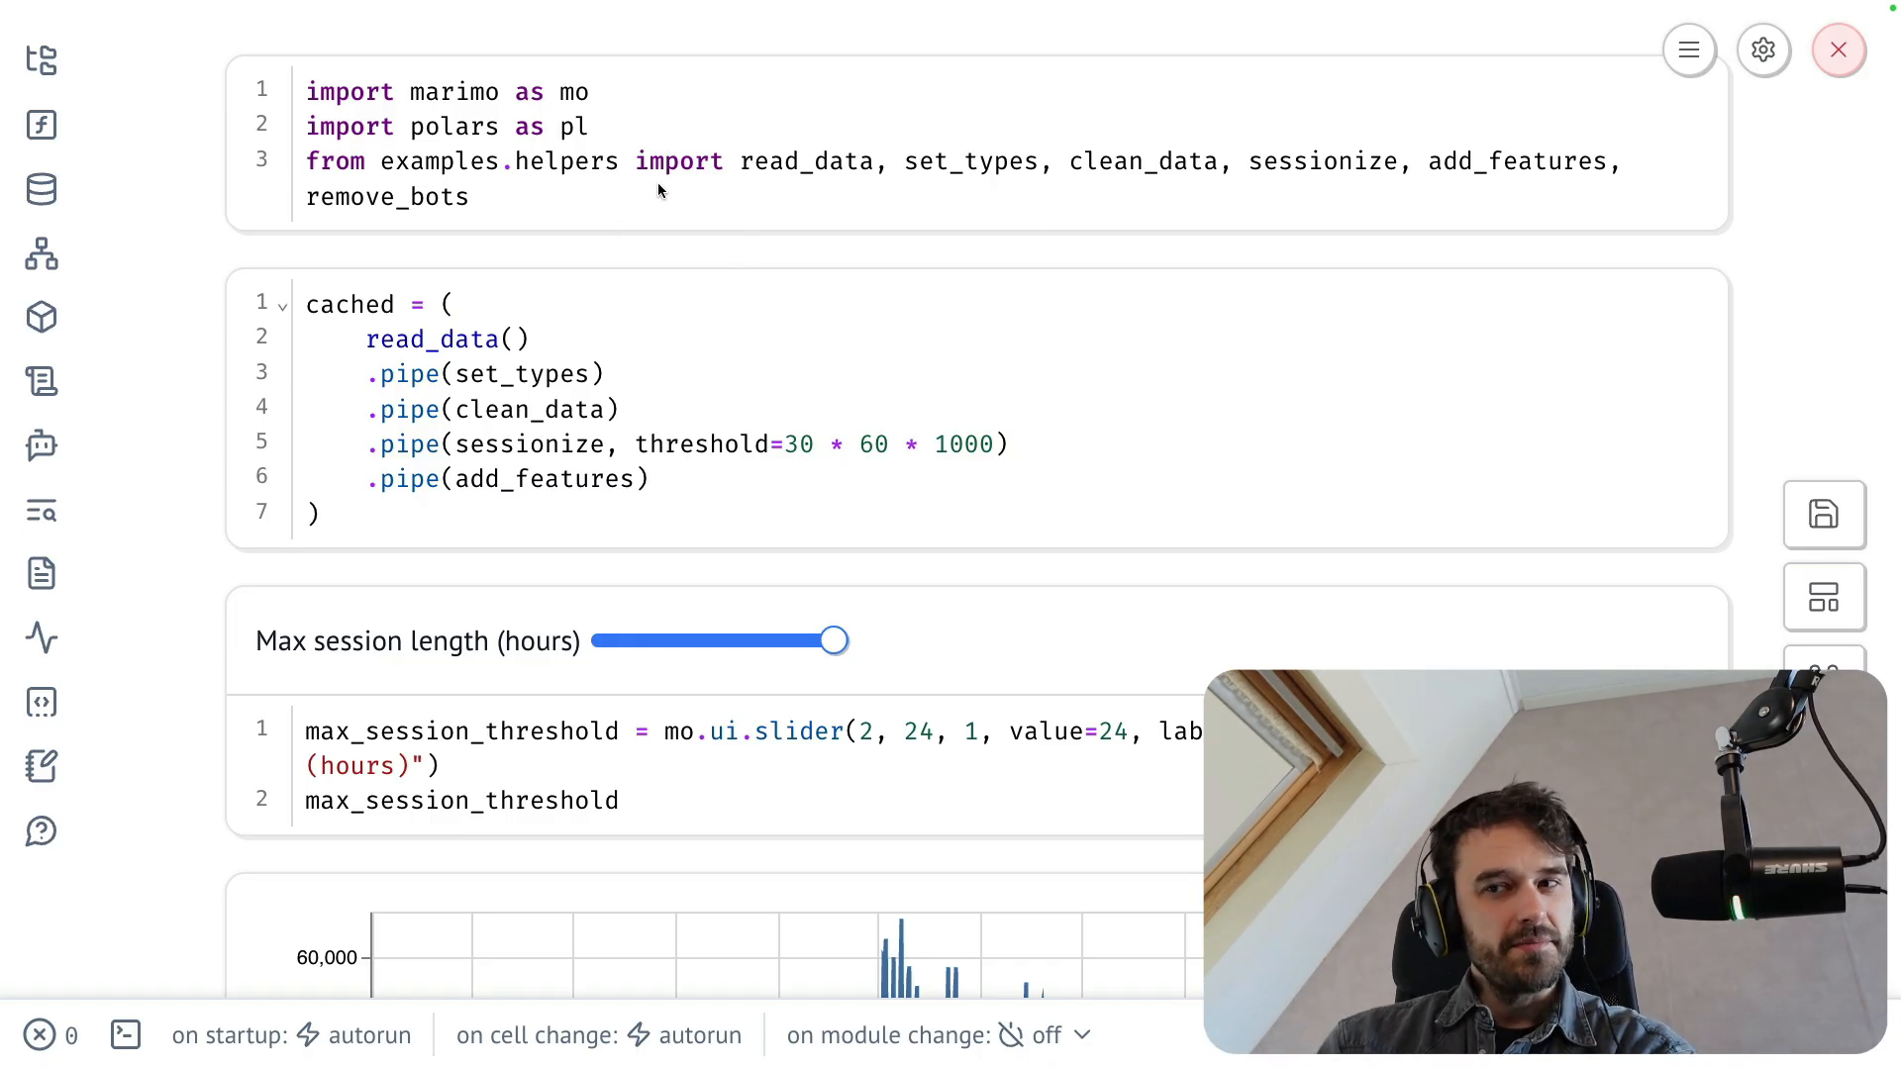
mouse_move(903, 254)
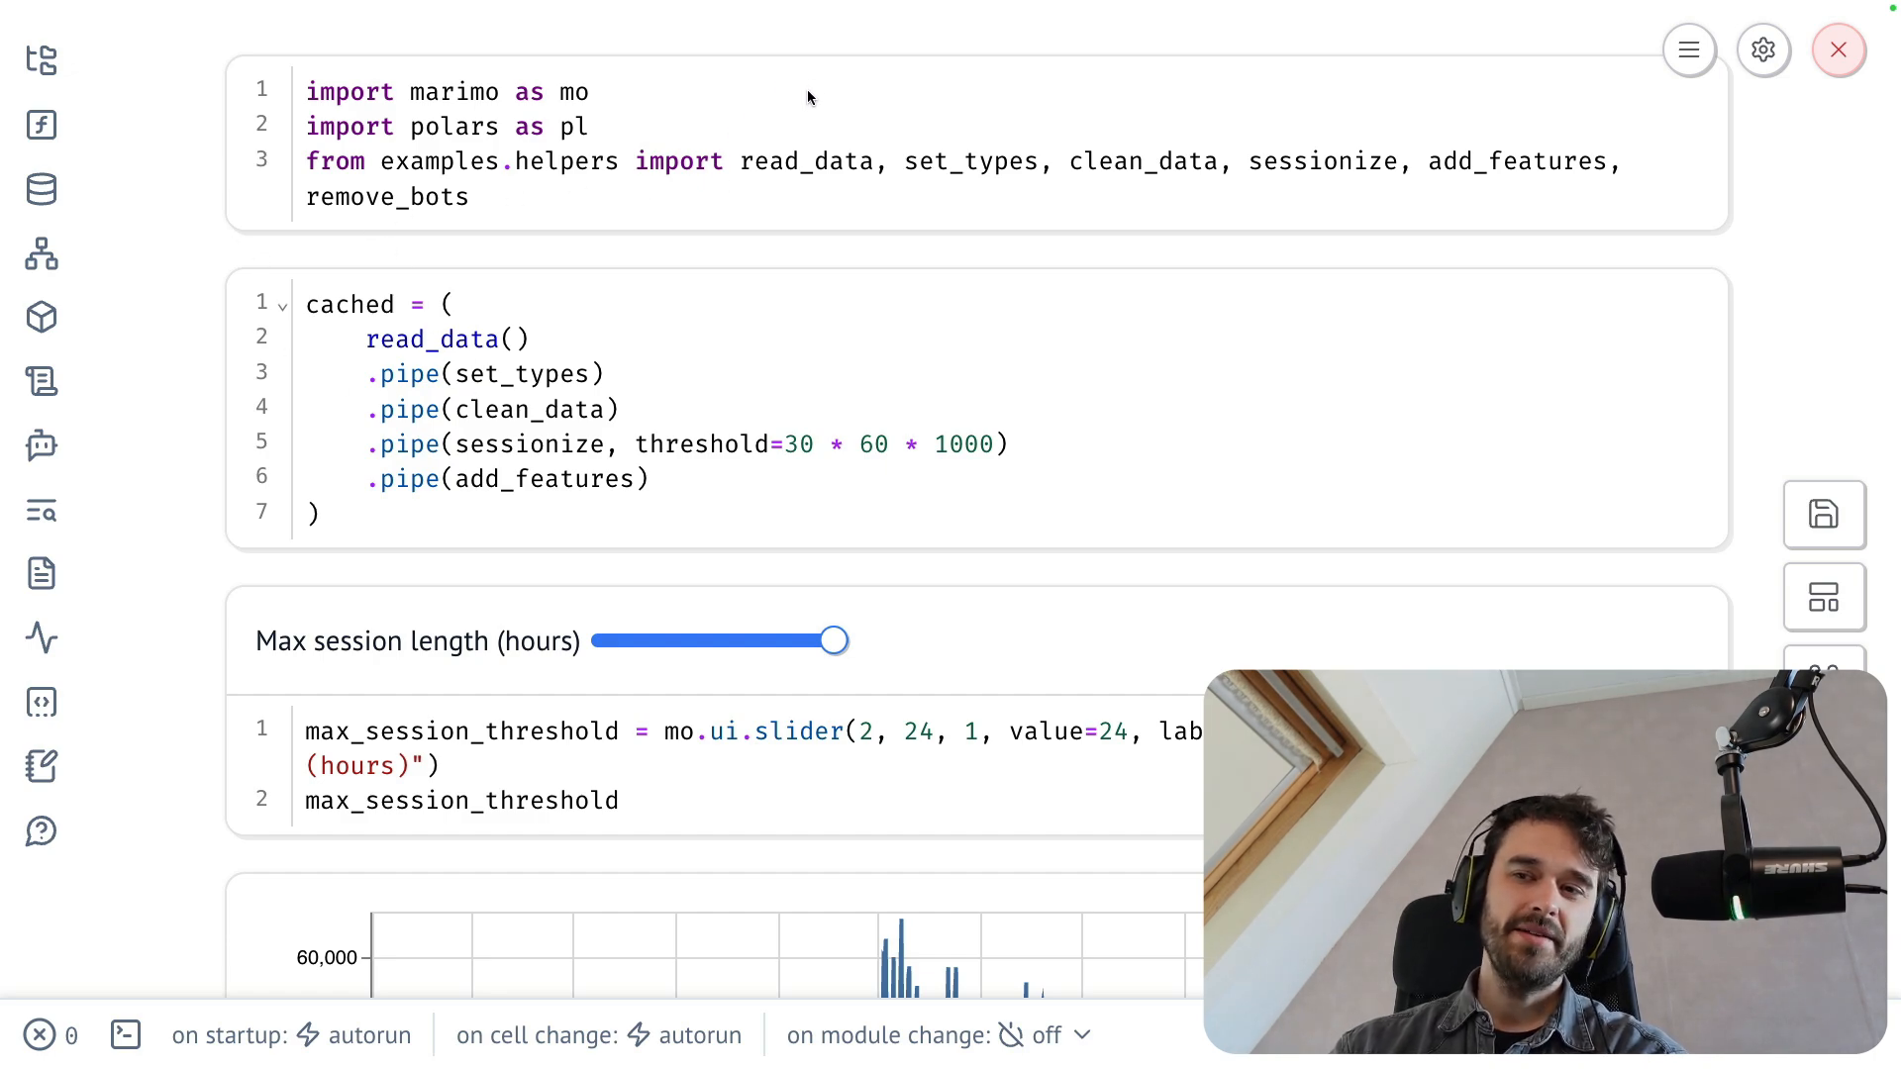
mouse_move(907, 63)
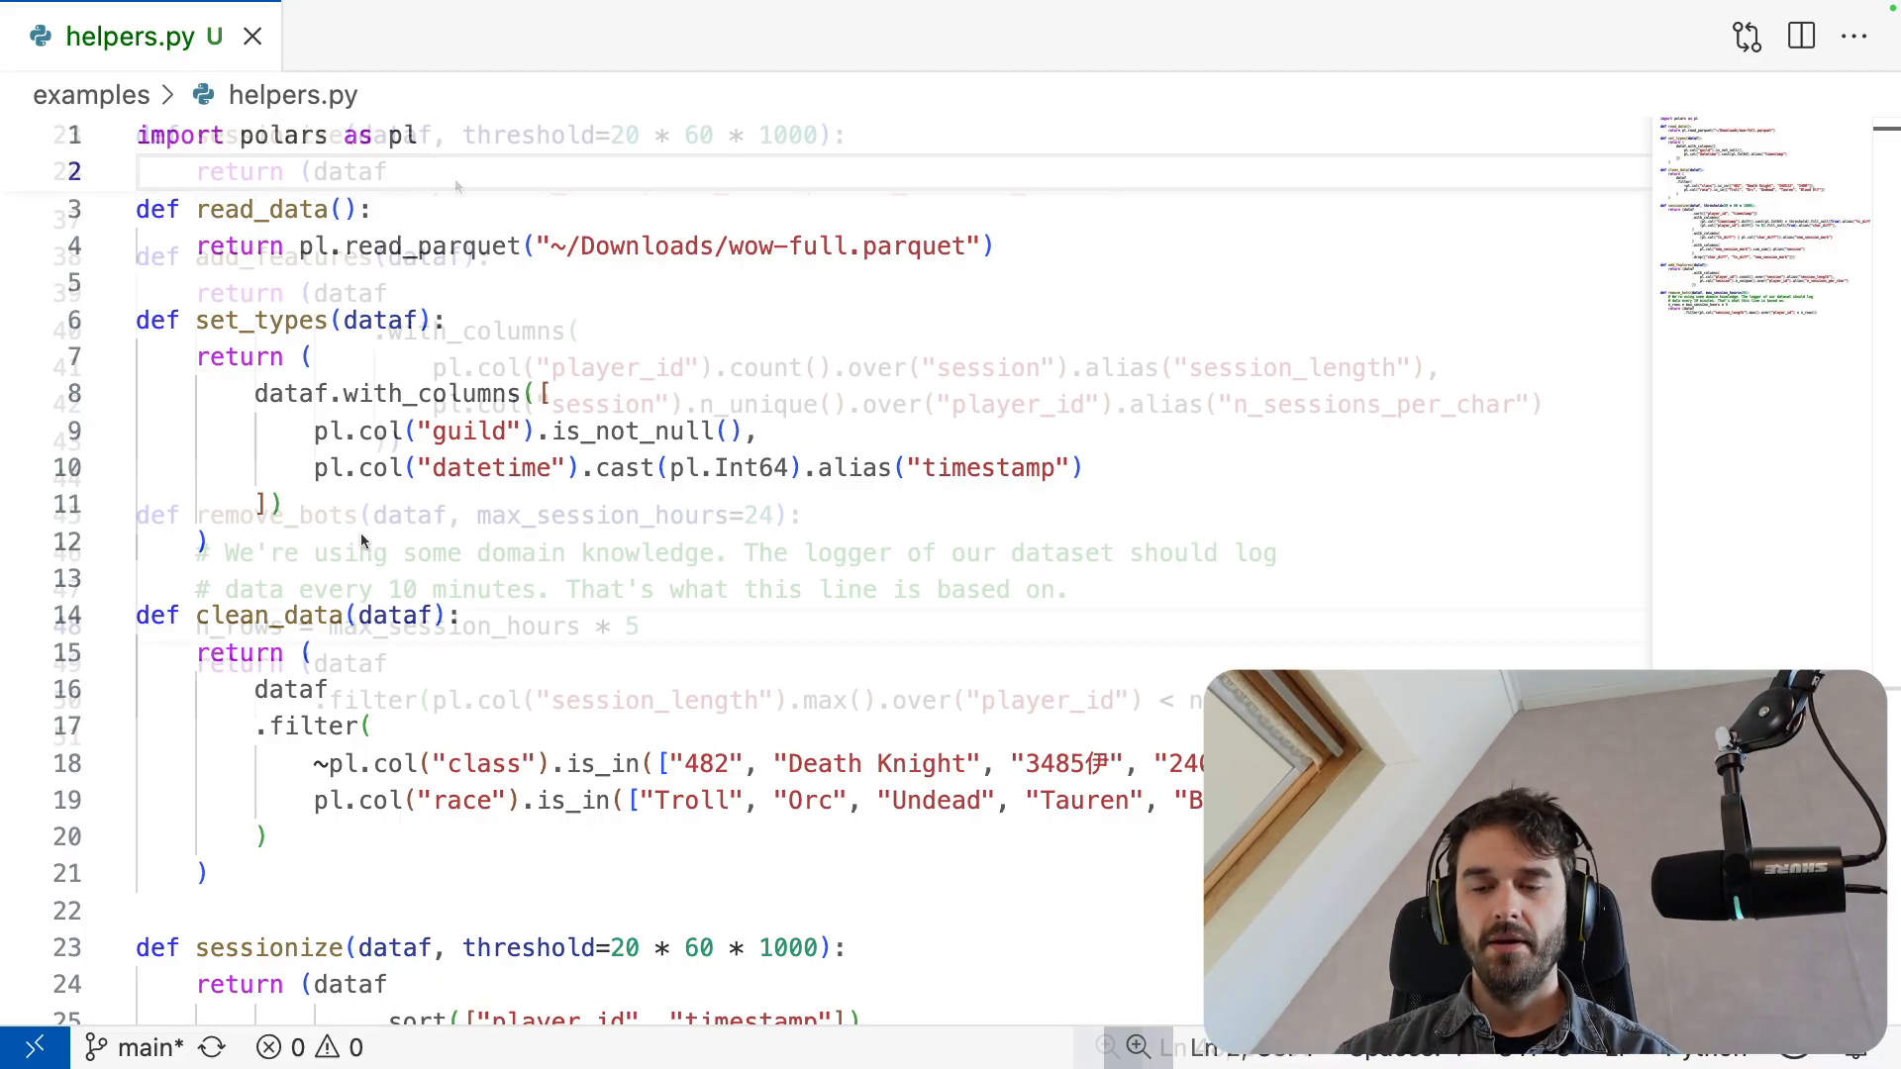
- Scroll helpers.py down to the remove_bots function and its n_rows line
scroll(down, 3)
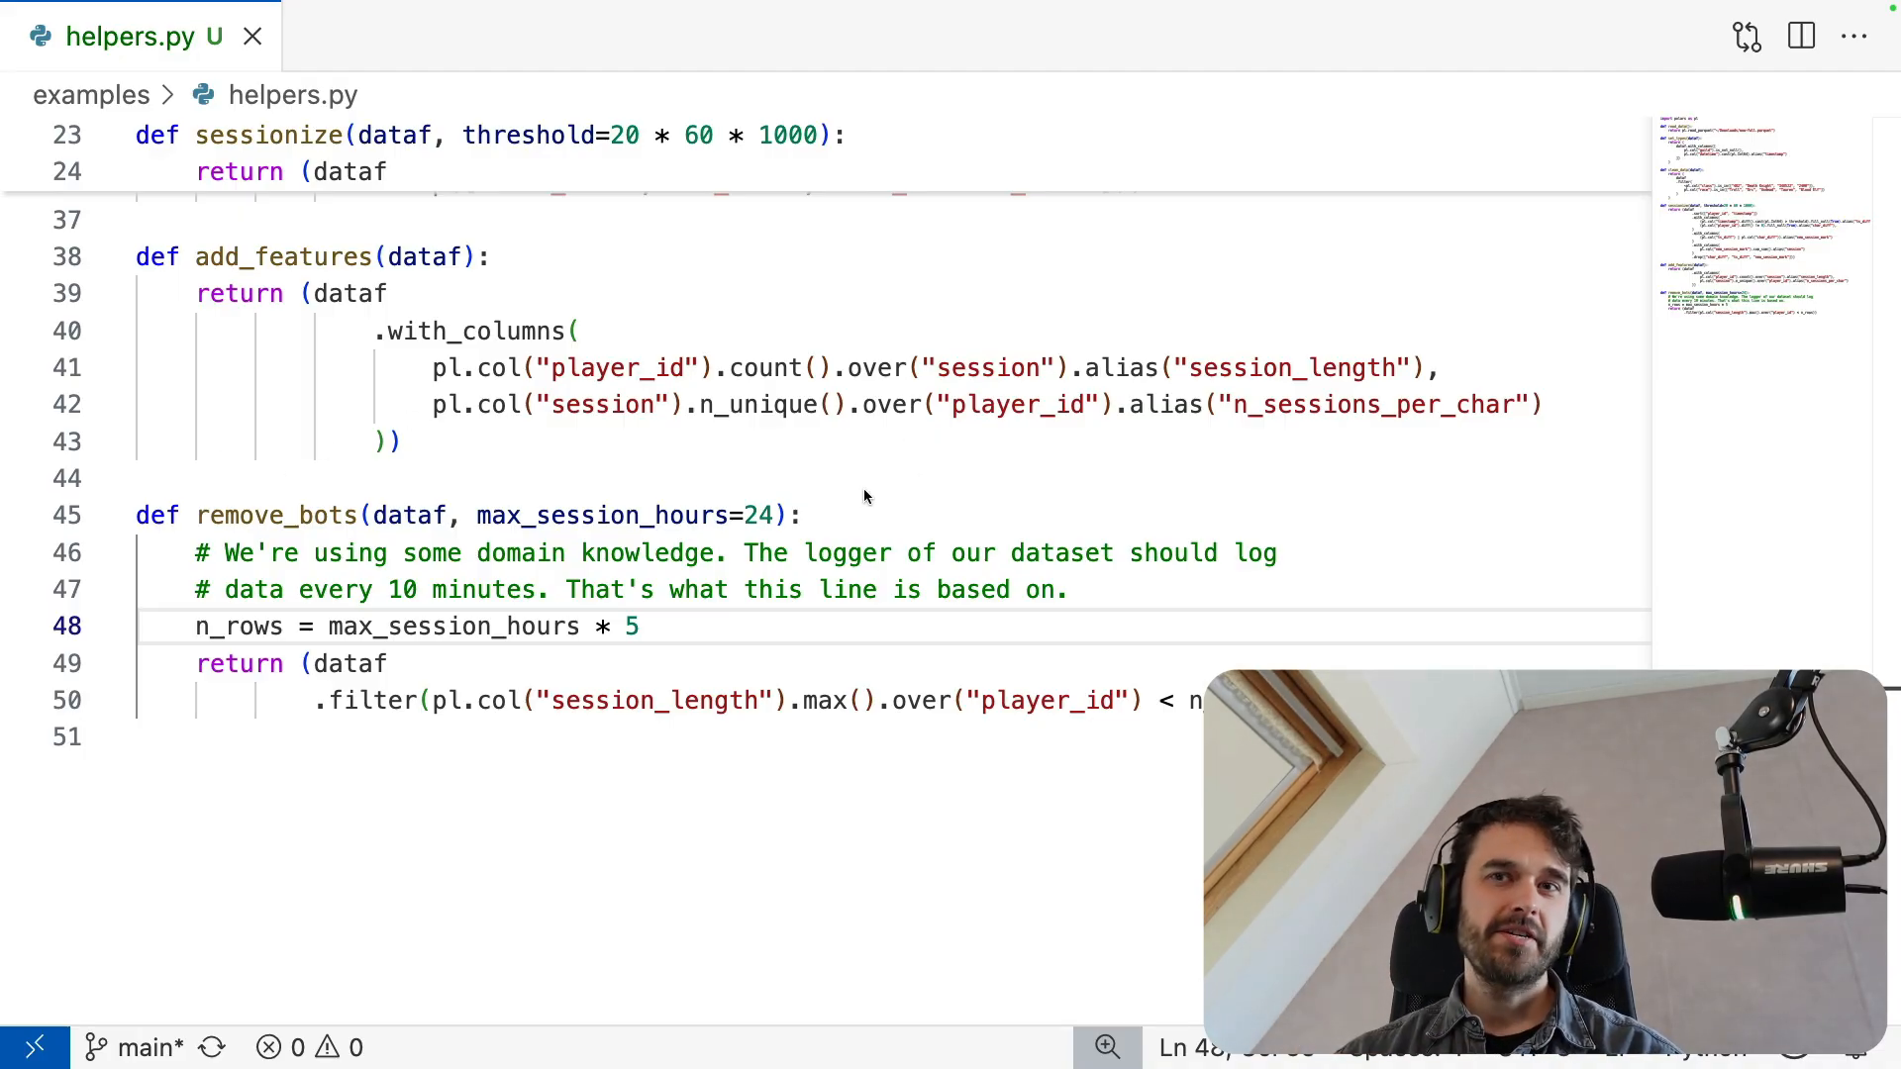
mouse_move(253, 598)
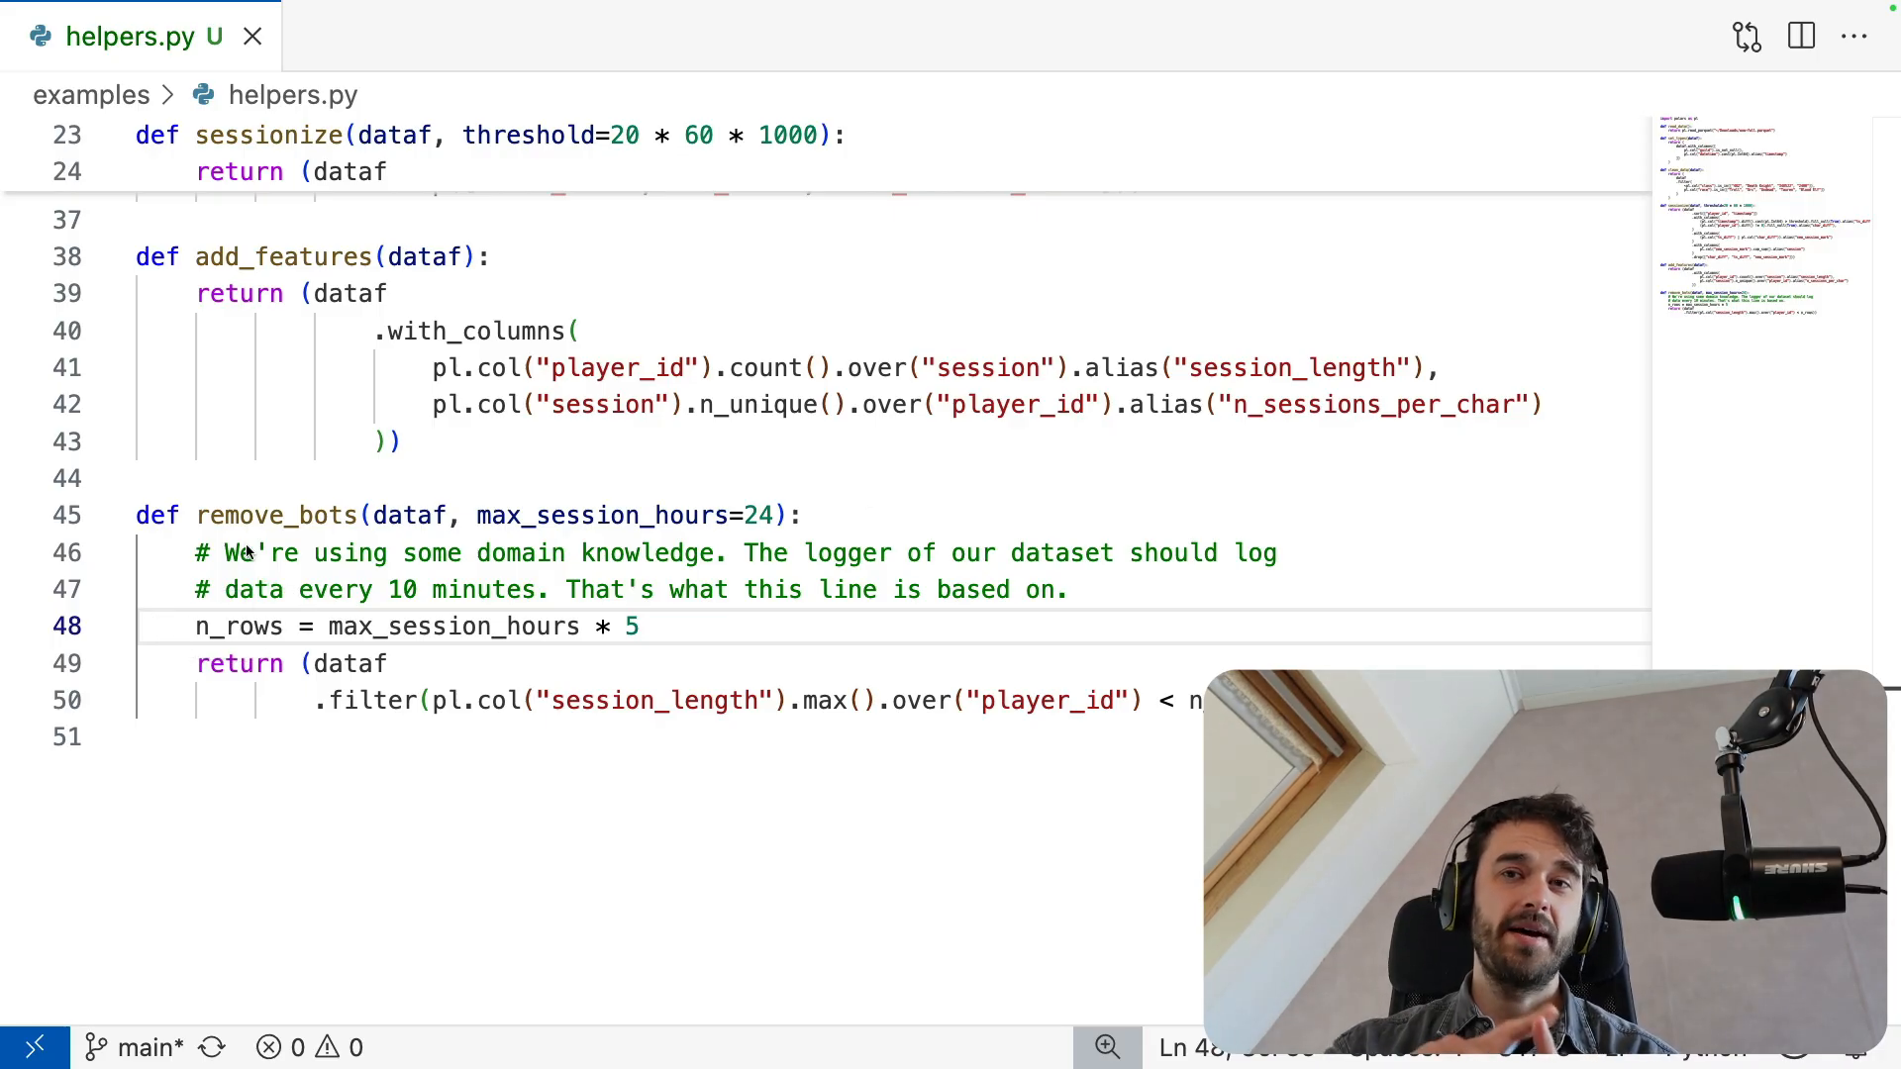
mouse_move(554, 289)
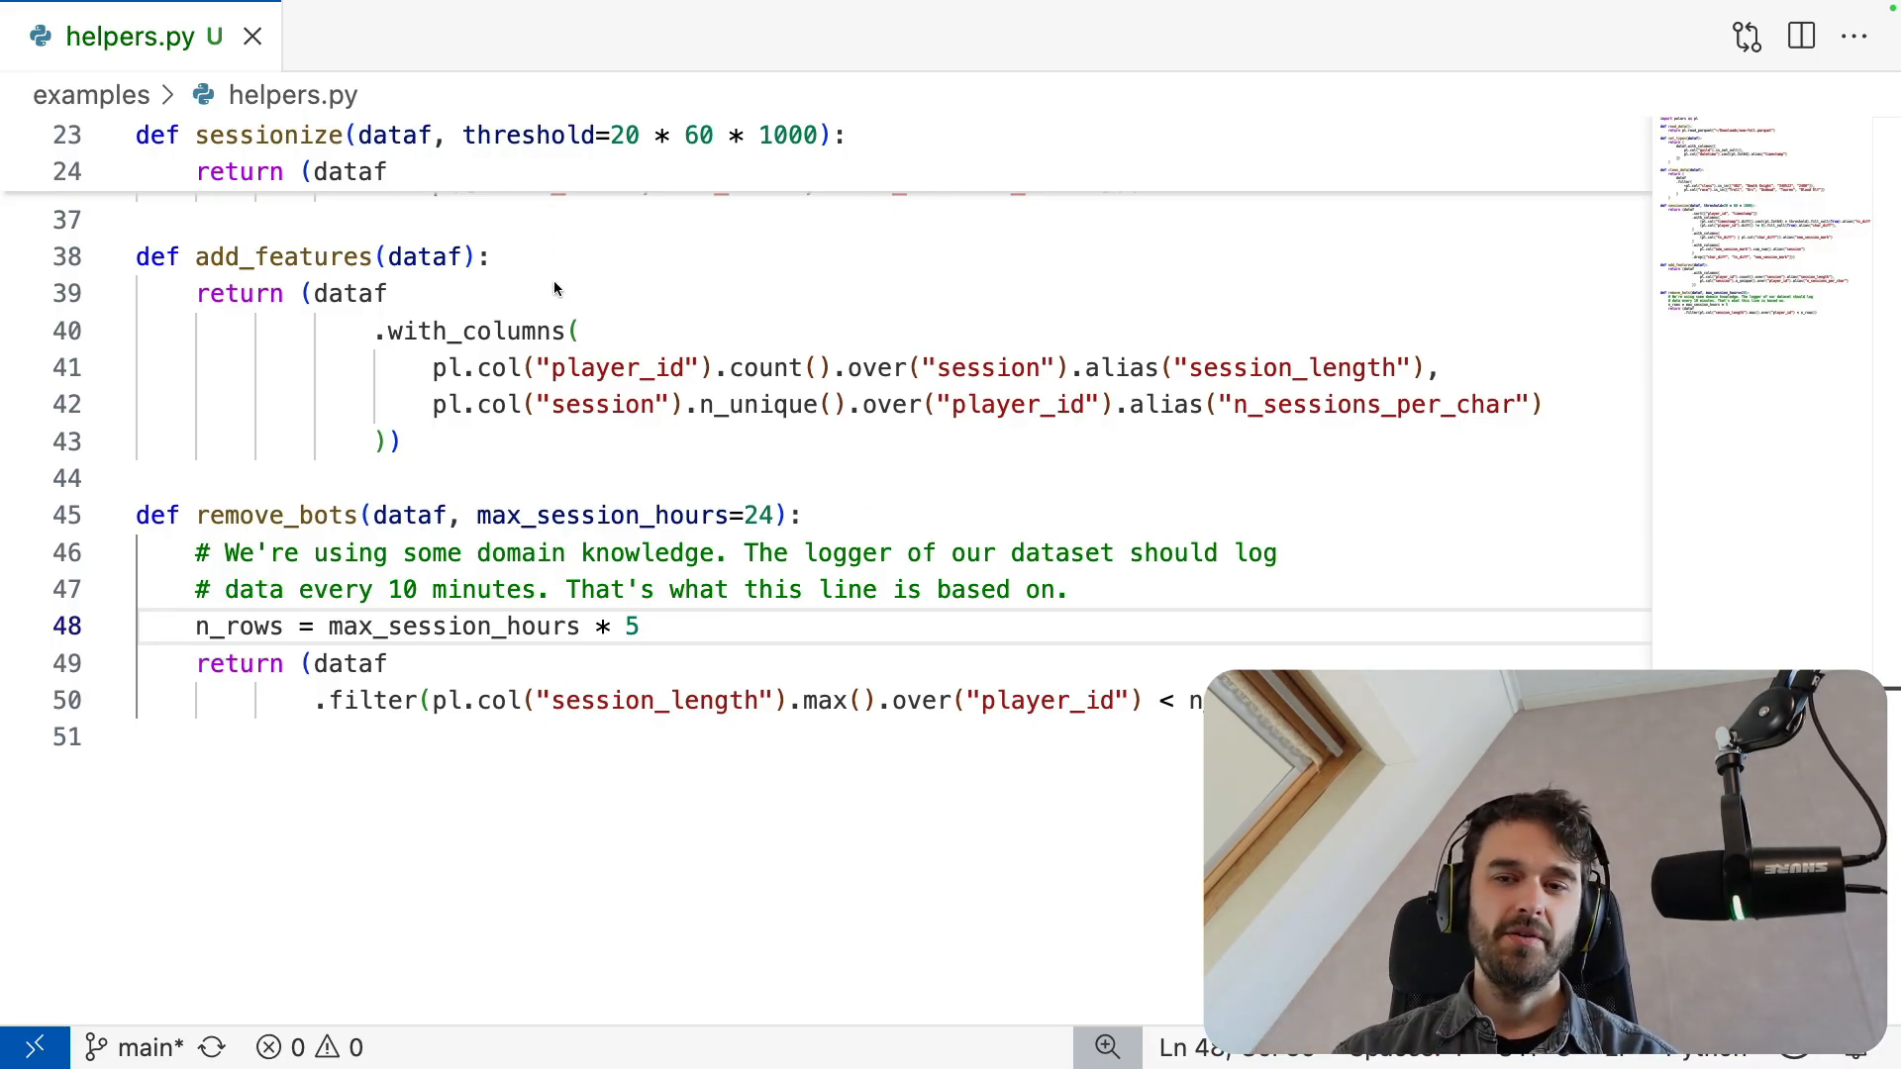
mouse_move(533, 301)
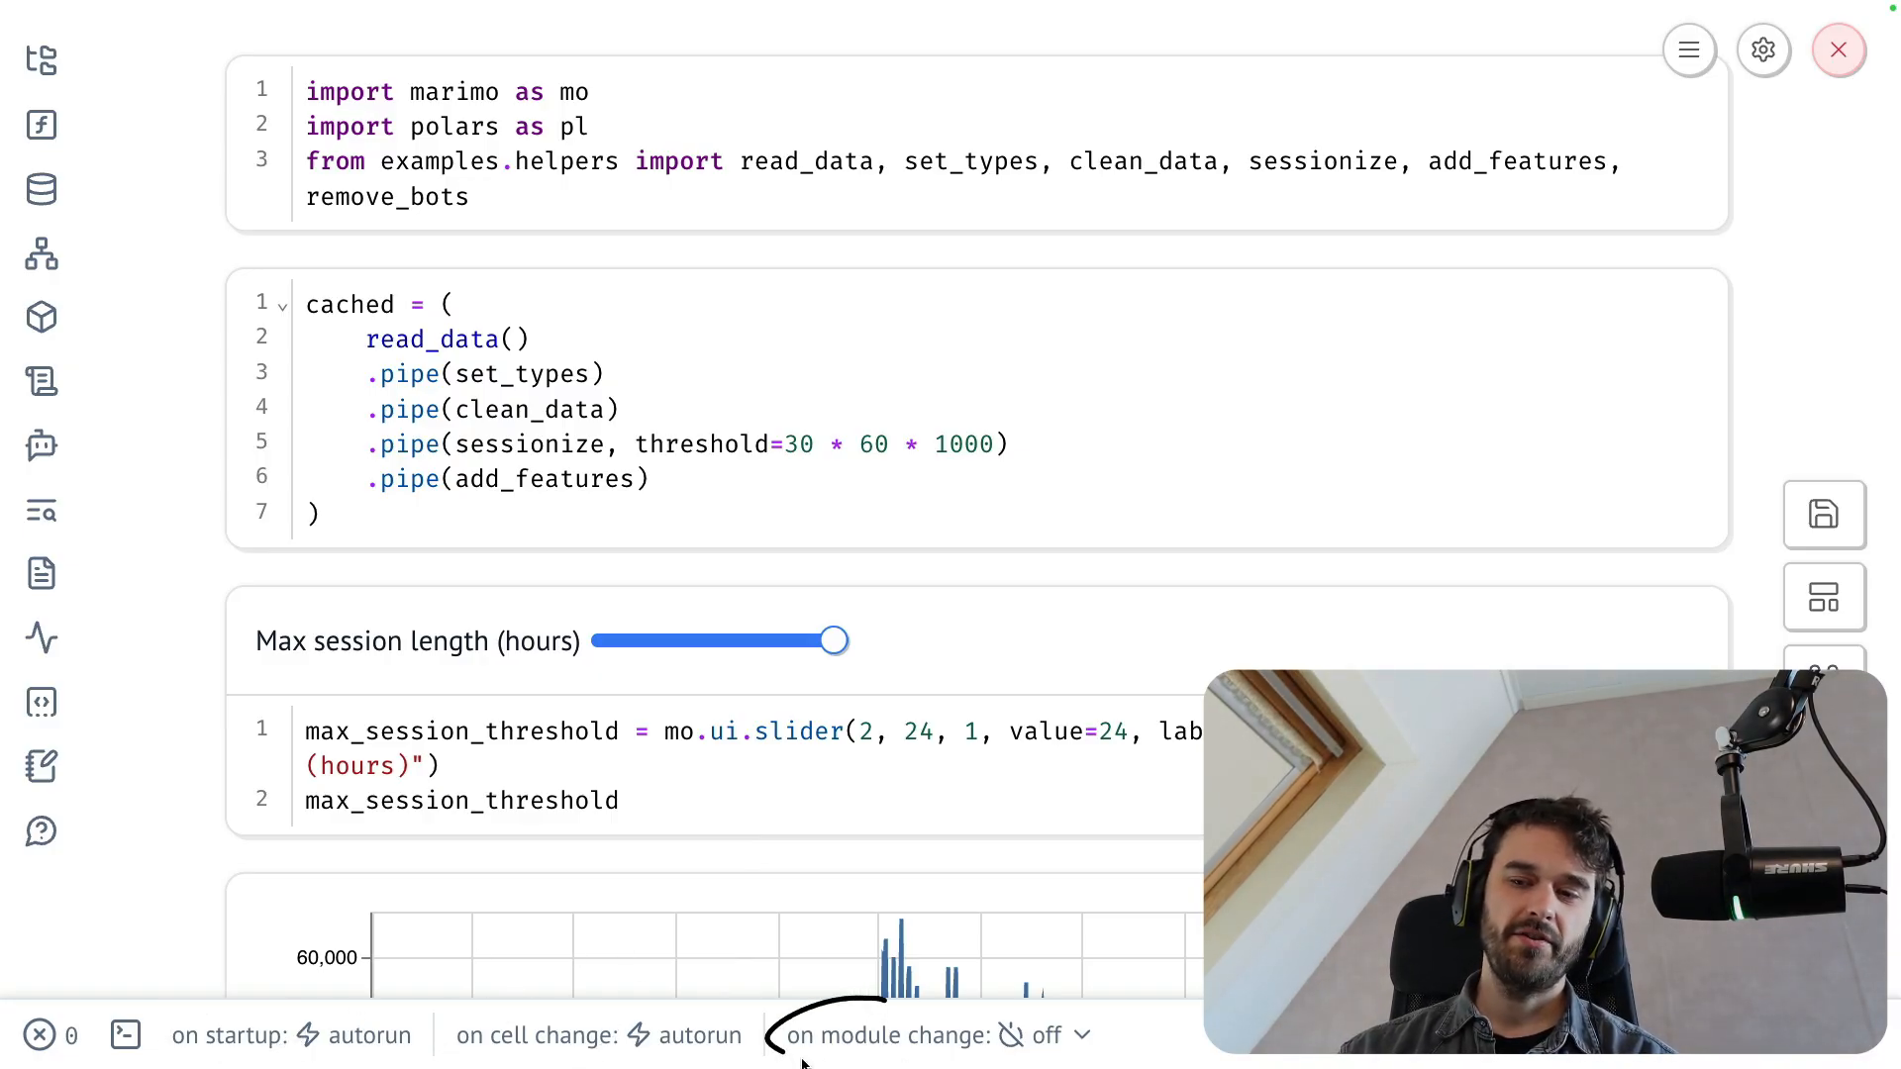
mouse_move(1101, 887)
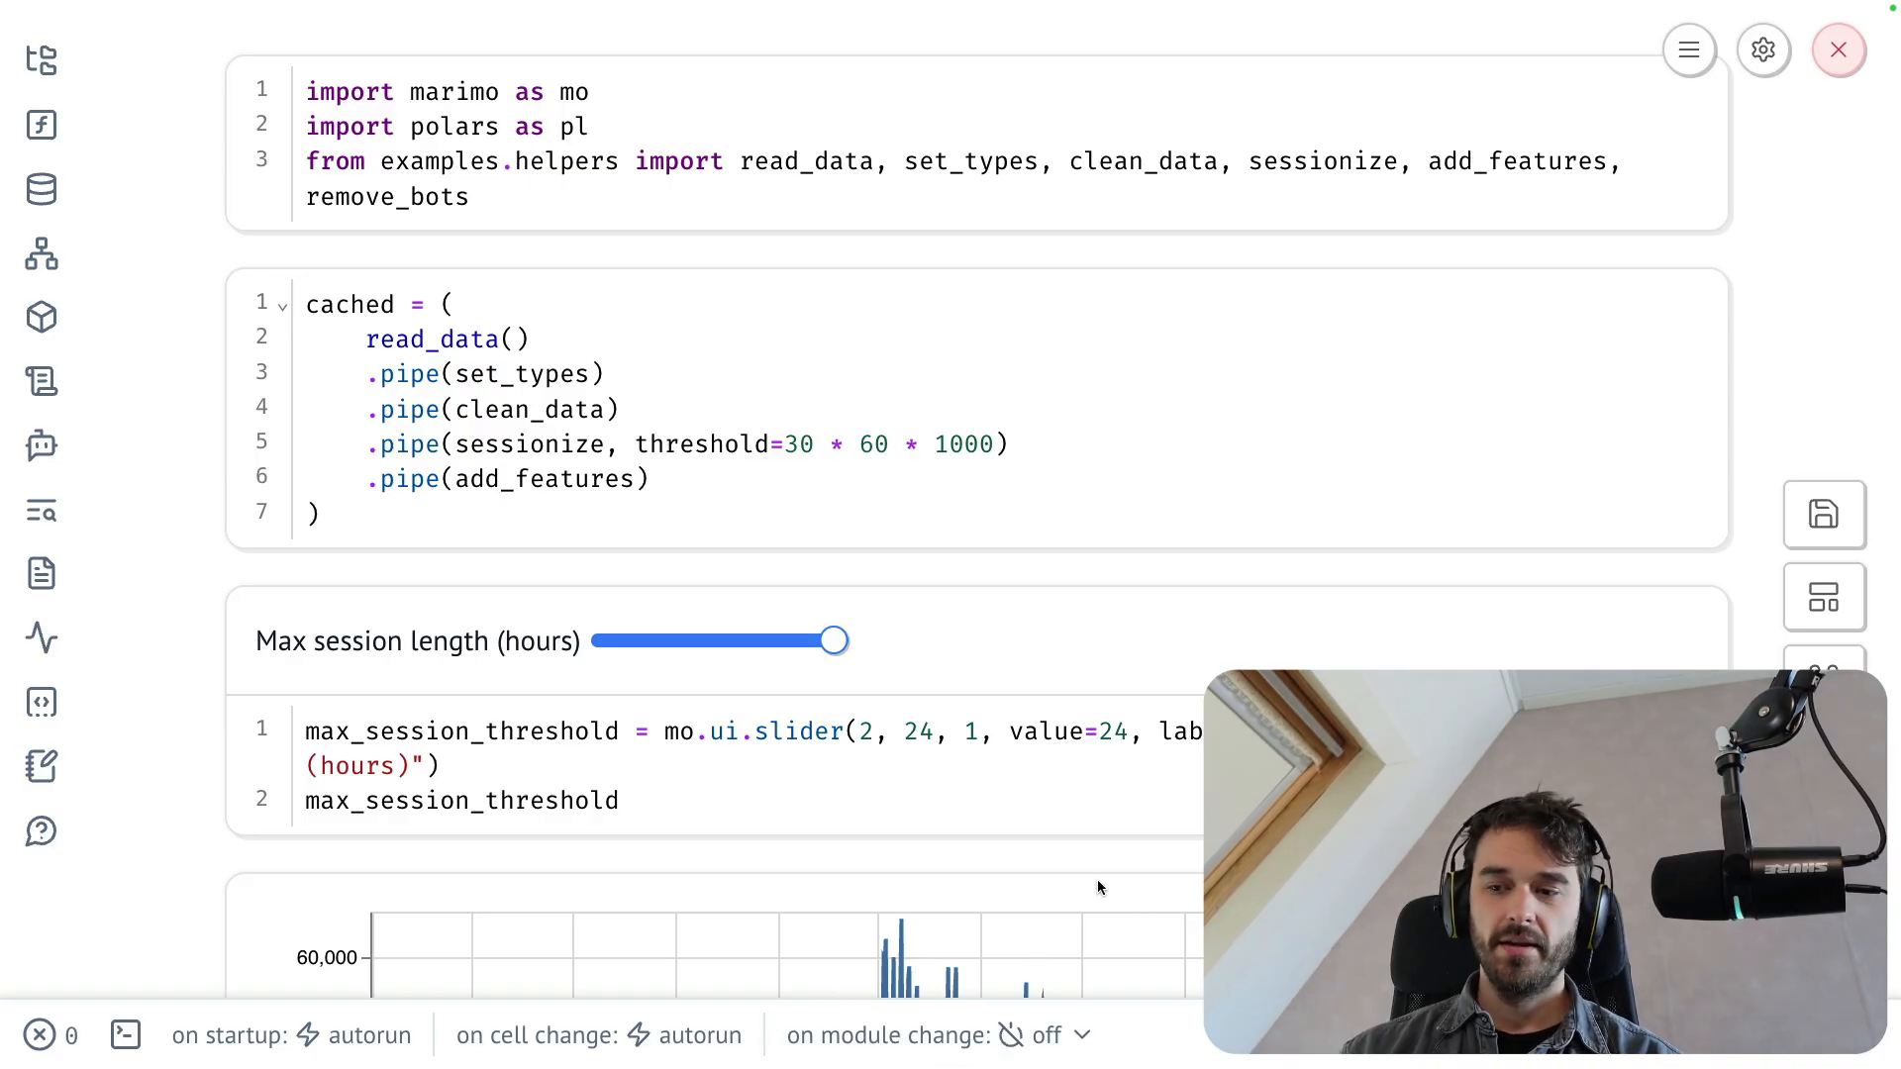
- Set marimo's 'on module change' behavior to autorun
click(1042, 1061)
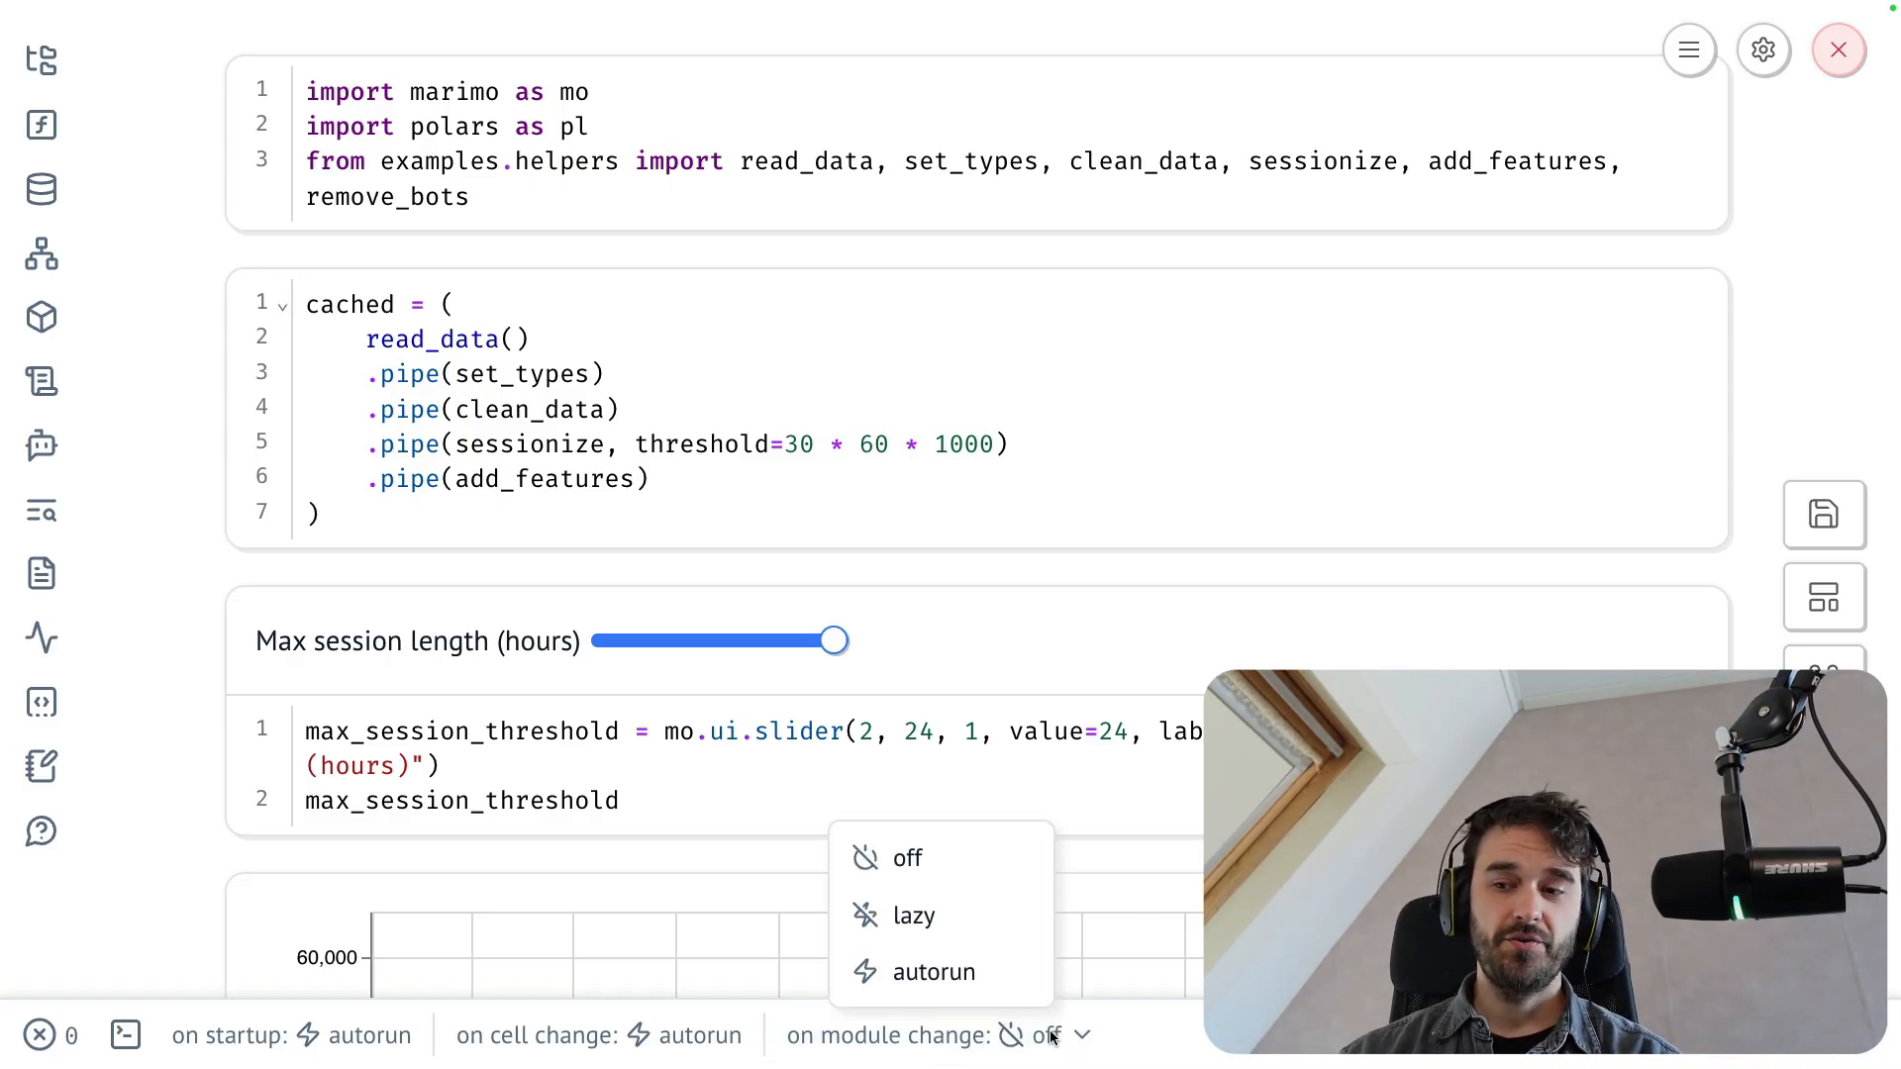
click(935, 972)
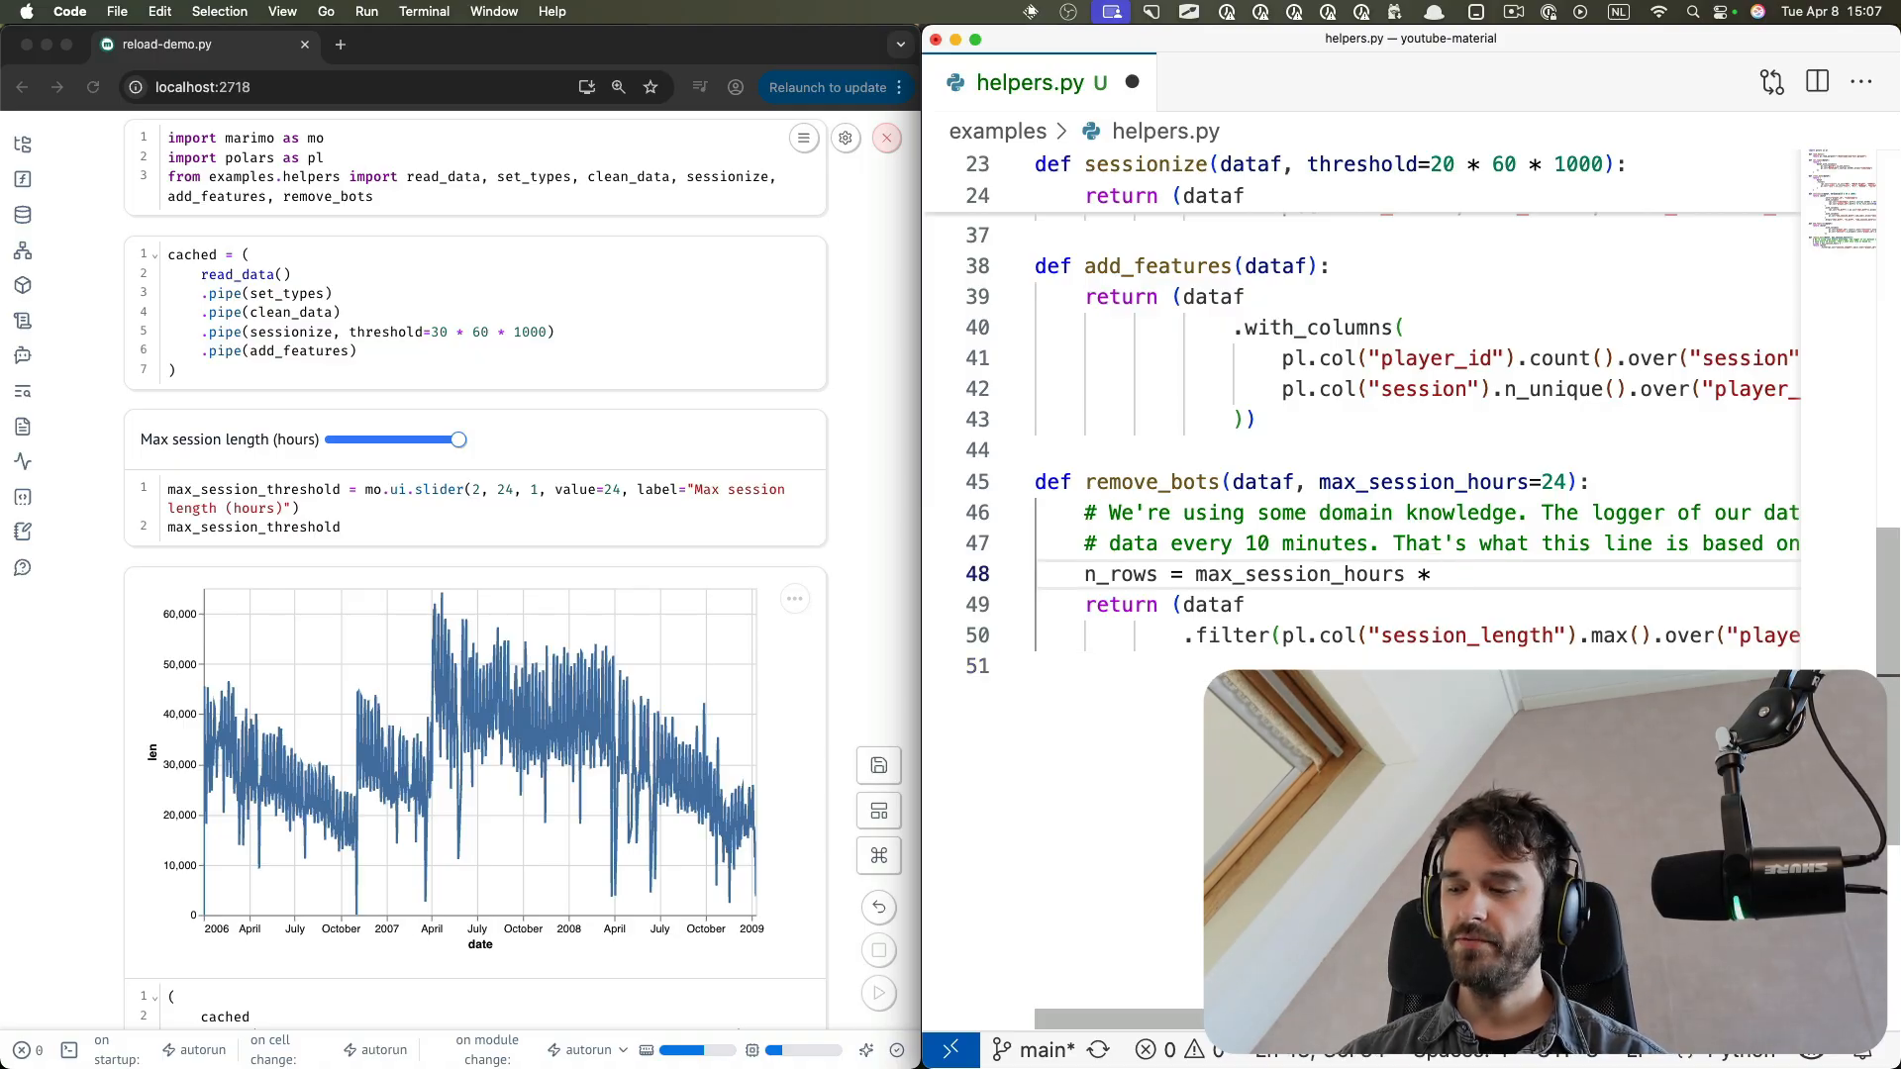
- Change the remove_bots multiplier on line 48 from 5 to 6, then to 8
text(6)
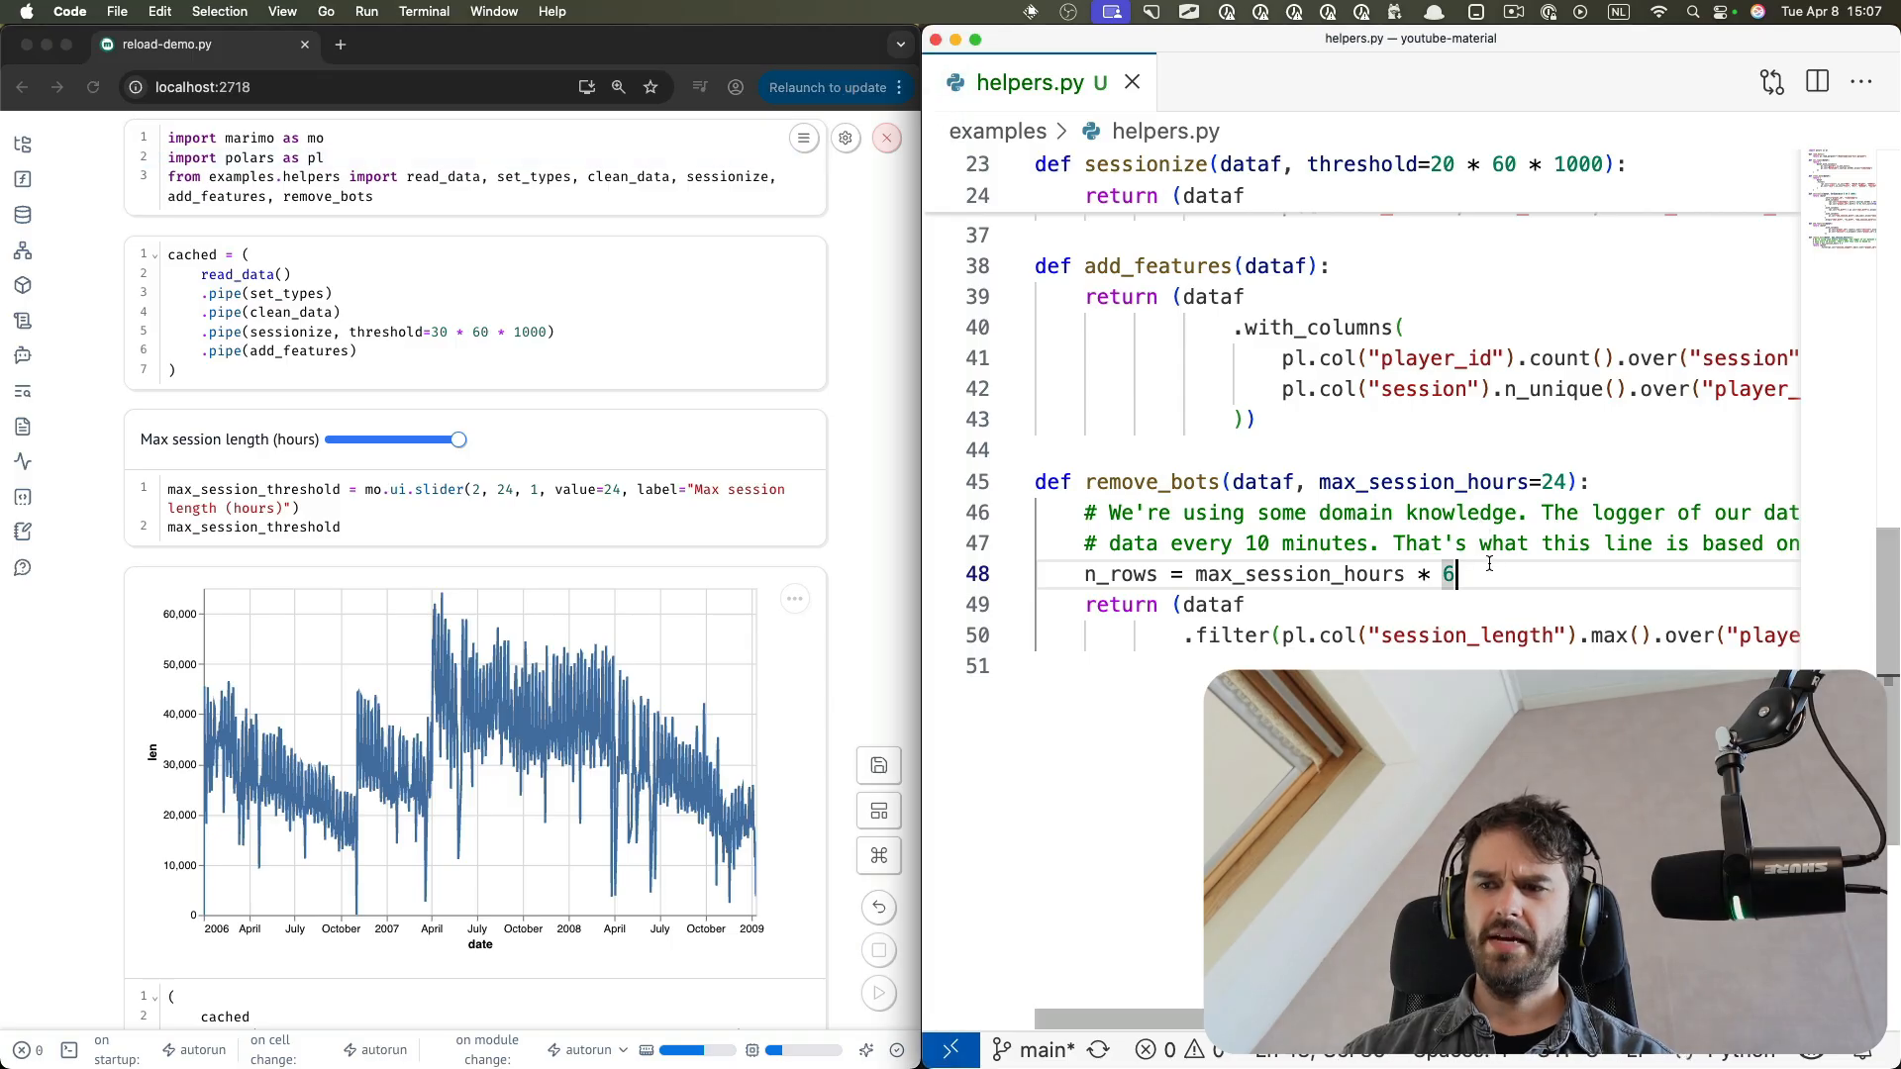
text(8)
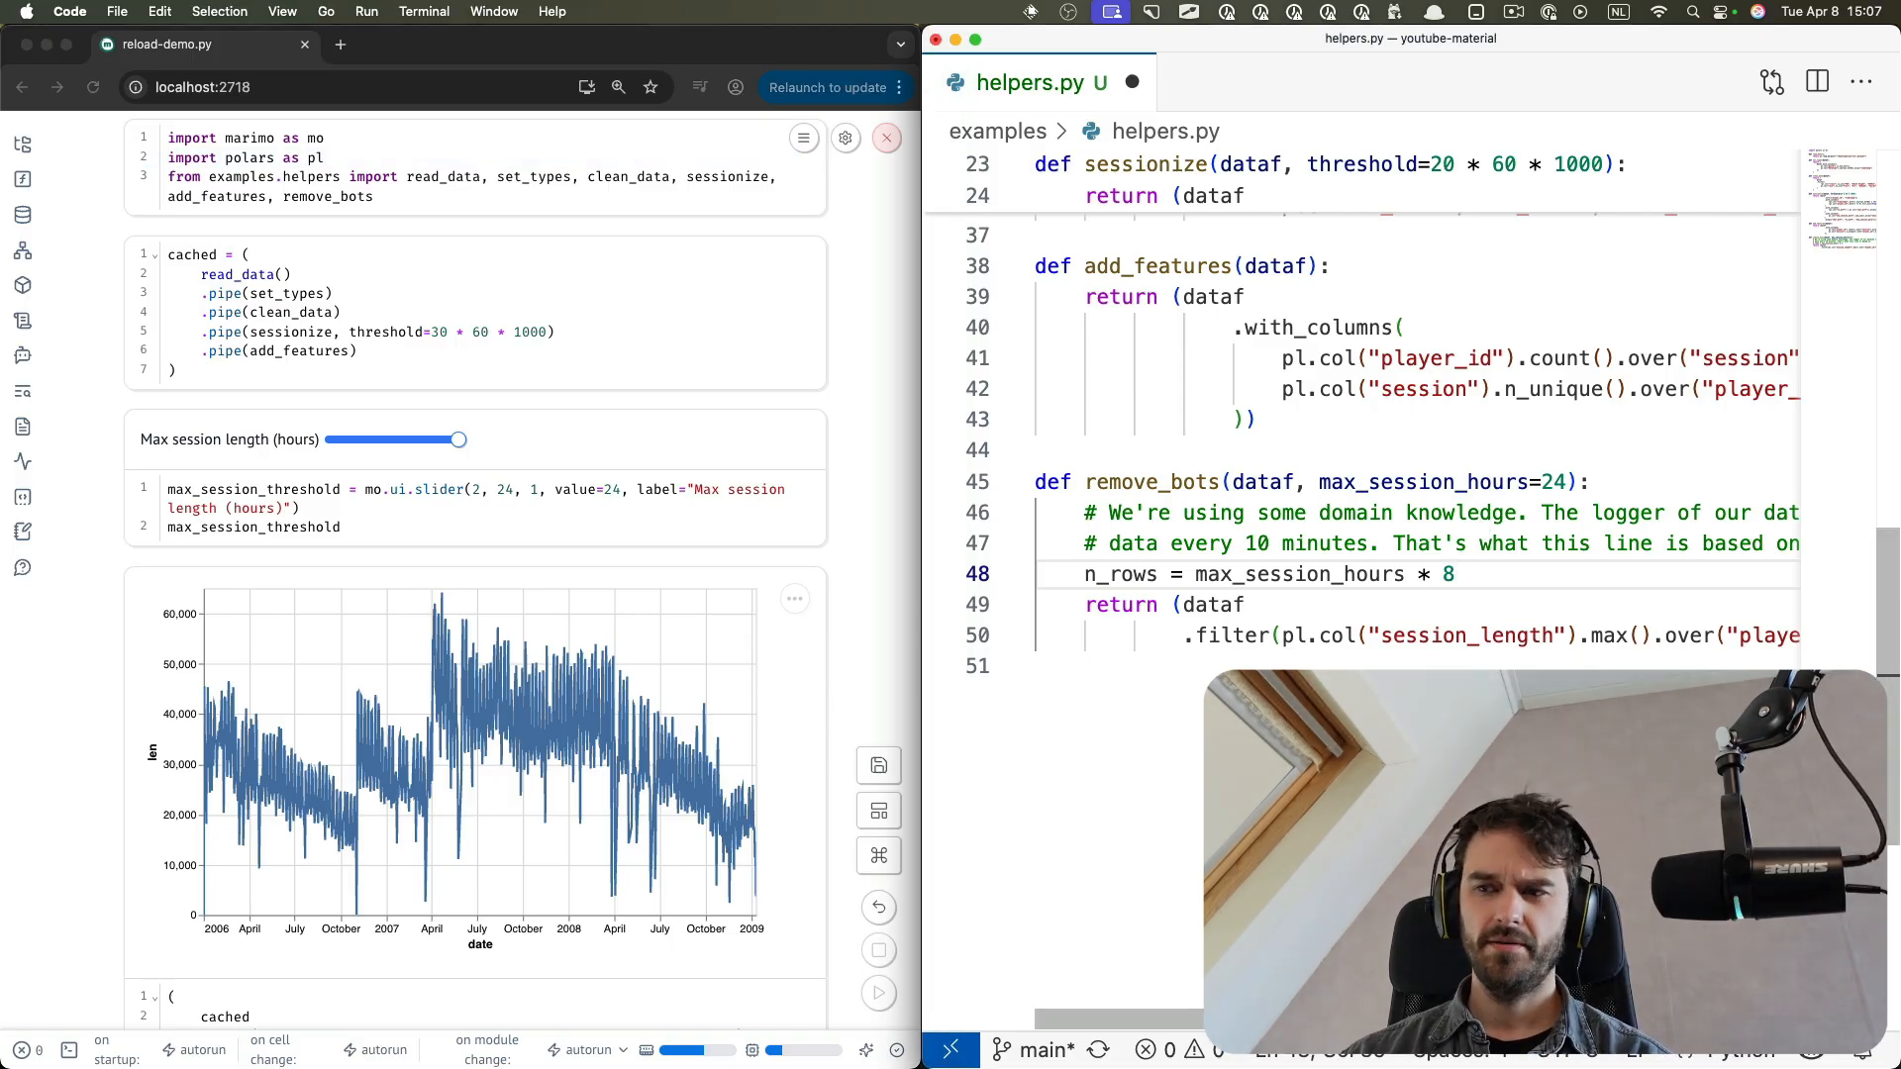